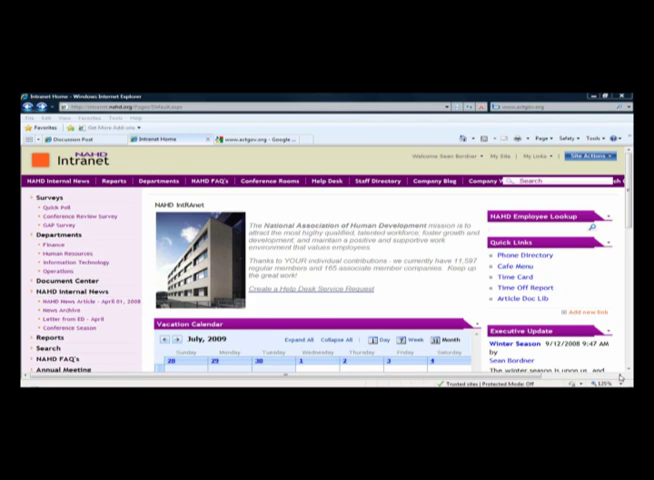
pyautogui.moveTo(620, 378)
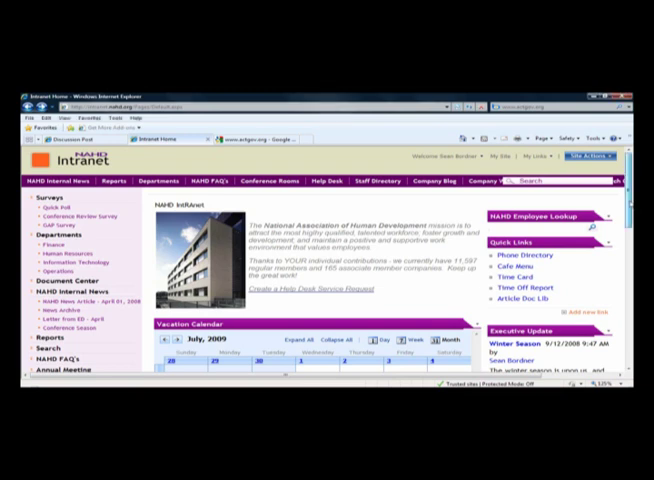
# Open the intranet site in SharePoint Designer and browse its folders.
pyautogui.scroll(-3)
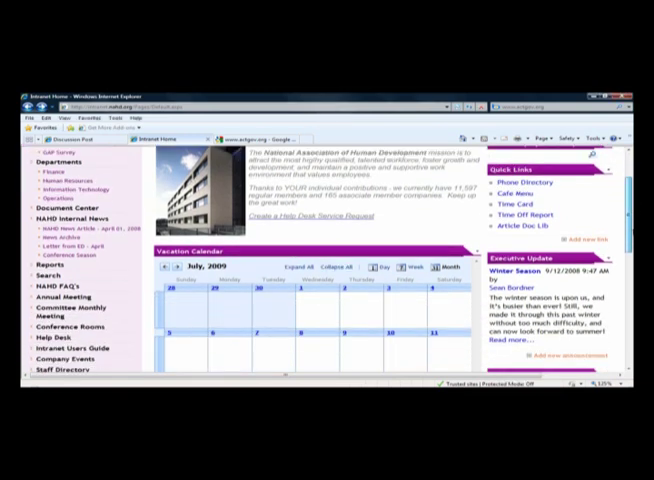
pyautogui.scroll(-3)
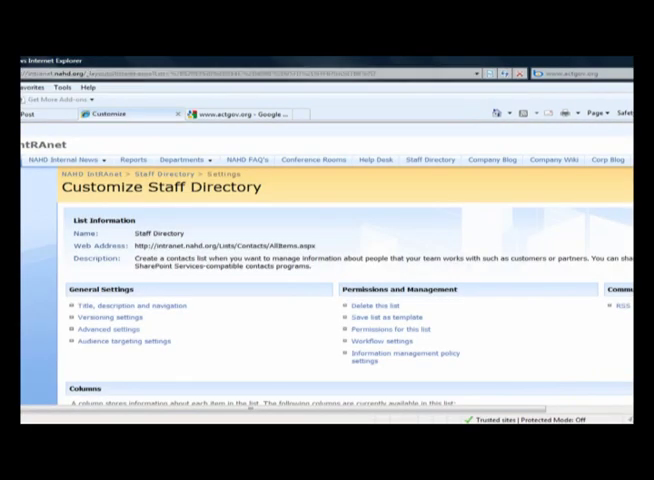
pyautogui.scroll(-3)
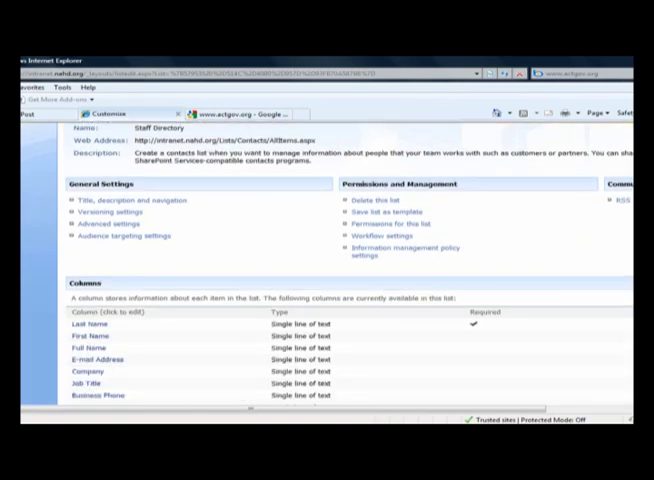
pyautogui.scroll(-3)
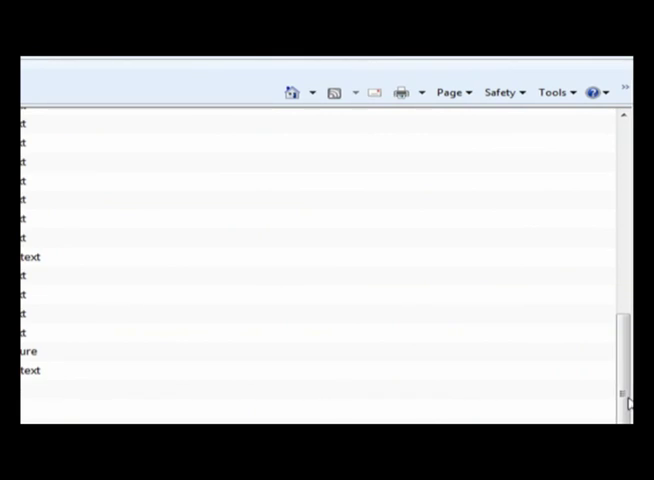
pyautogui.moveTo(628, 400)
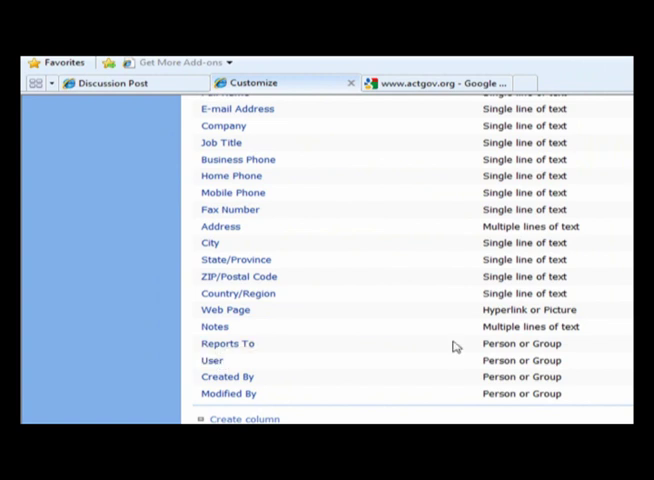
pyautogui.doubleClick(520, 344)
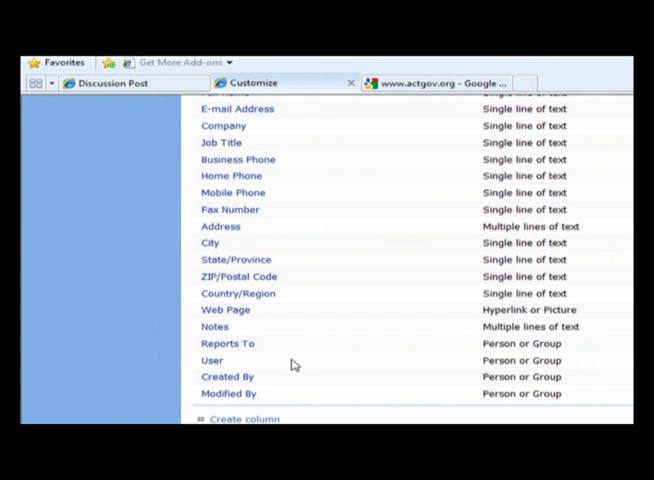
pyautogui.moveTo(488, 360)
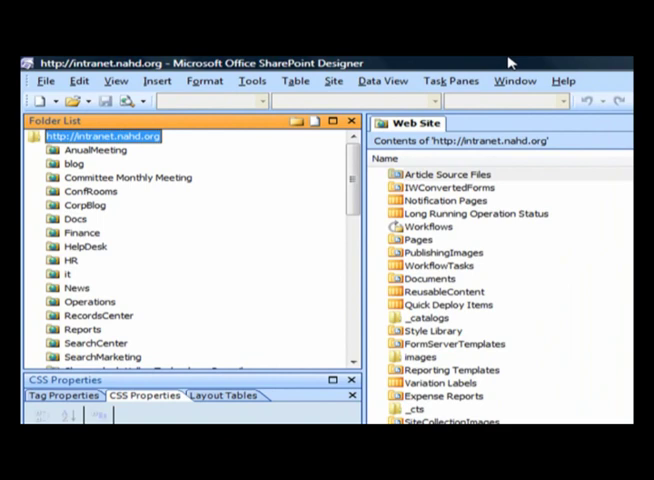
pyautogui.moveTo(510, 62)
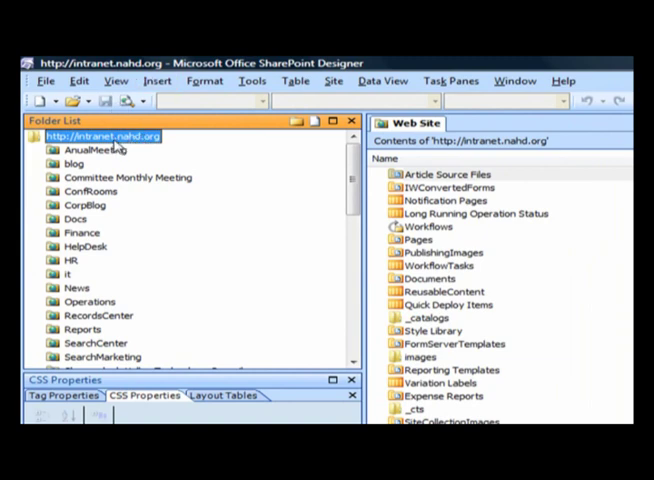
pyautogui.moveTo(114, 146)
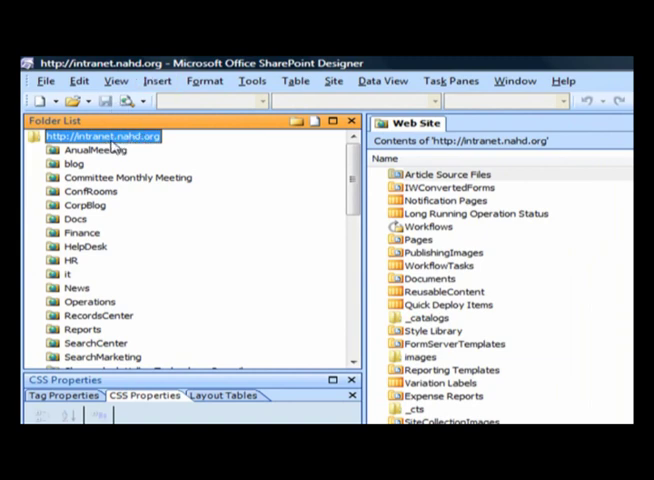
# Bring up the File > New choices, including Workflow.
pyautogui.click(44, 80)
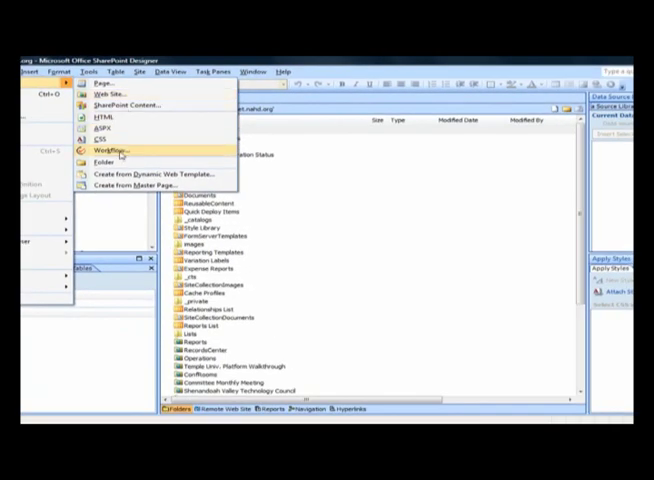
# Create a new workflow named Vacation Requests attached to the Vacation Calender list.
pyautogui.click(104, 150)
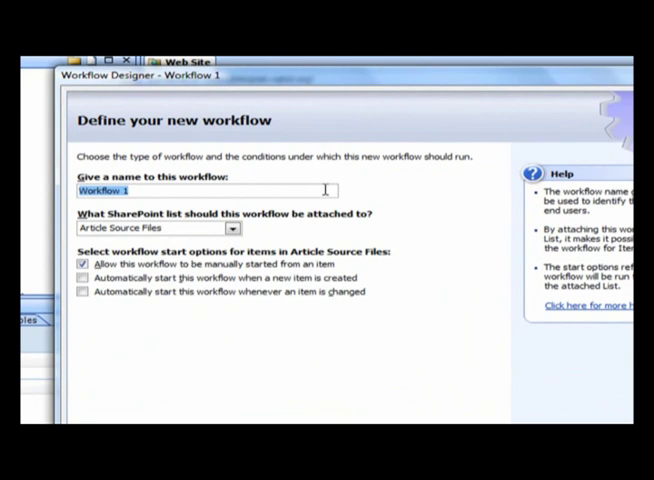
pyautogui.write('Vacation Re')
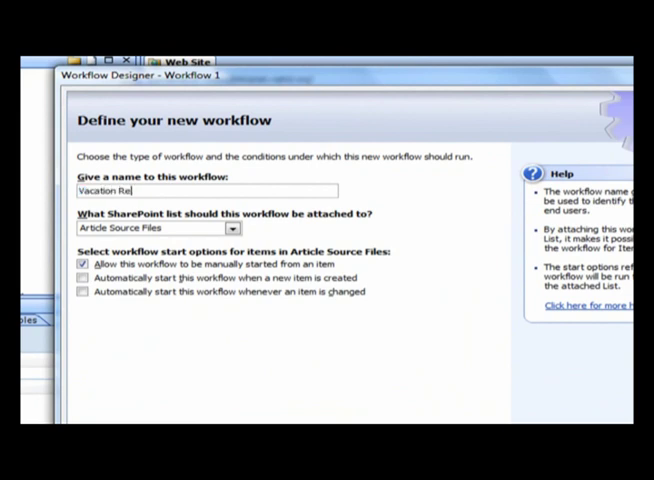
pyautogui.write('quests')
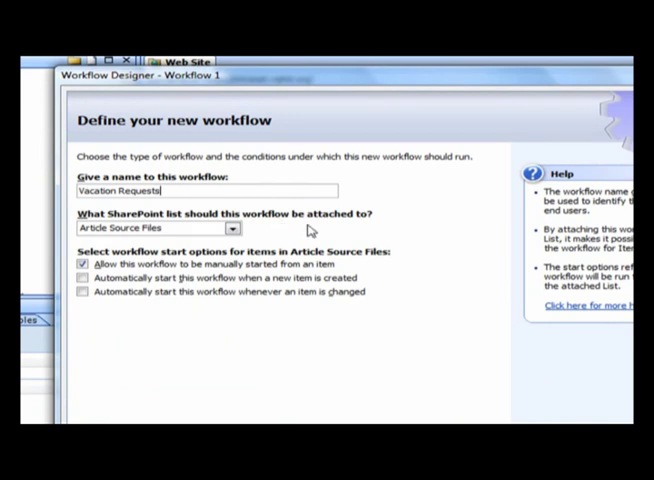
pyautogui.click(232, 228)
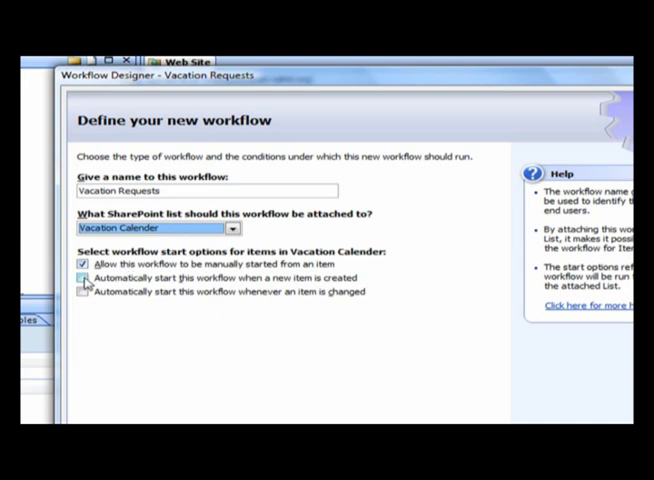
# Set the workflow to start manually, when items are created, and when items change.
pyautogui.click(84, 278)
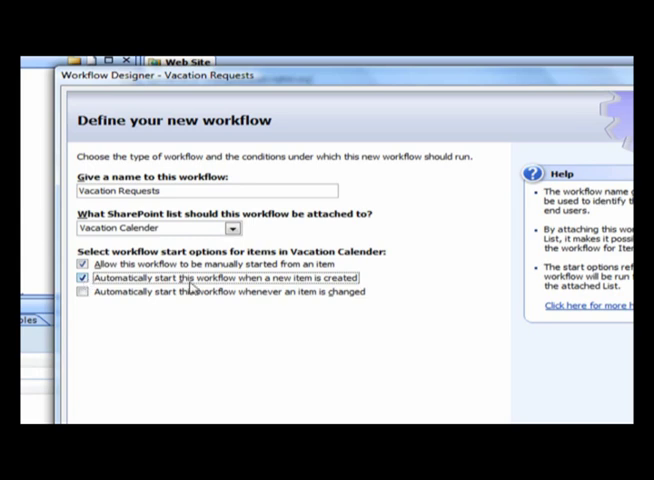
pyautogui.moveTo(110, 296)
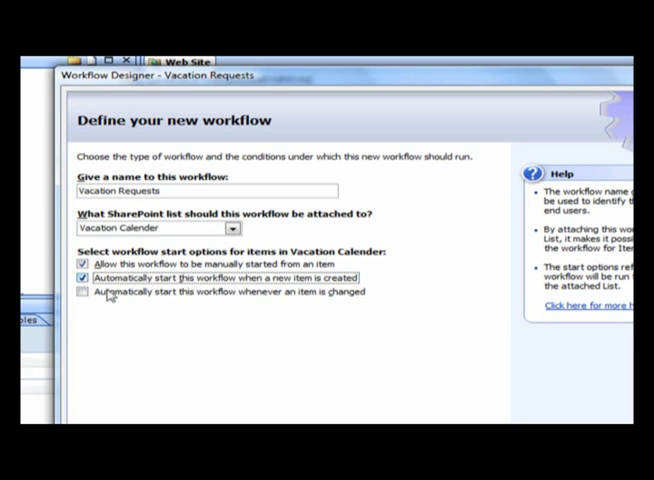
pyautogui.click(84, 292)
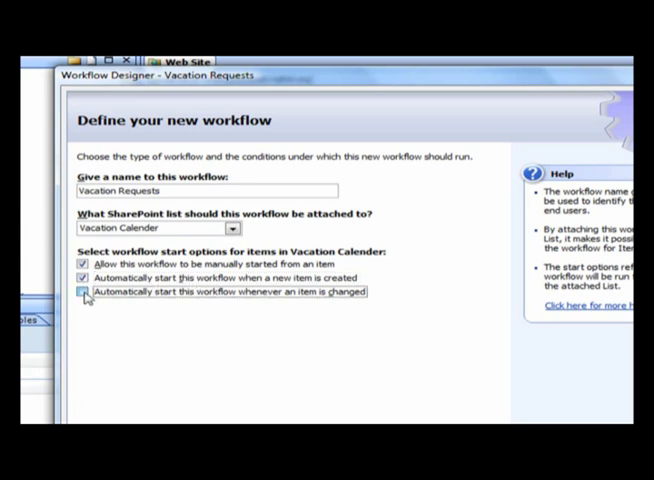
pyautogui.click(84, 292)
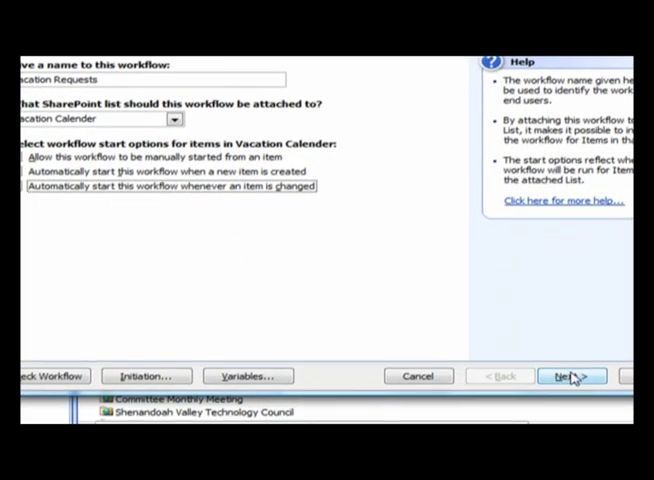
# Add an Assign a To-do Item action to Step 1 of the workflow.
pyautogui.click(570, 376)
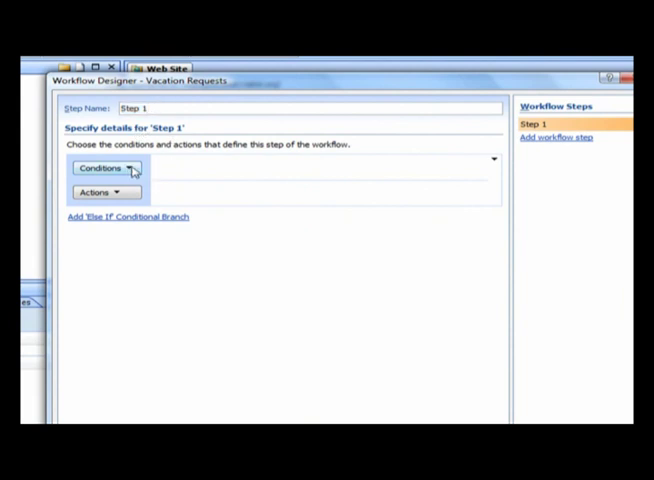
pyautogui.click(104, 168)
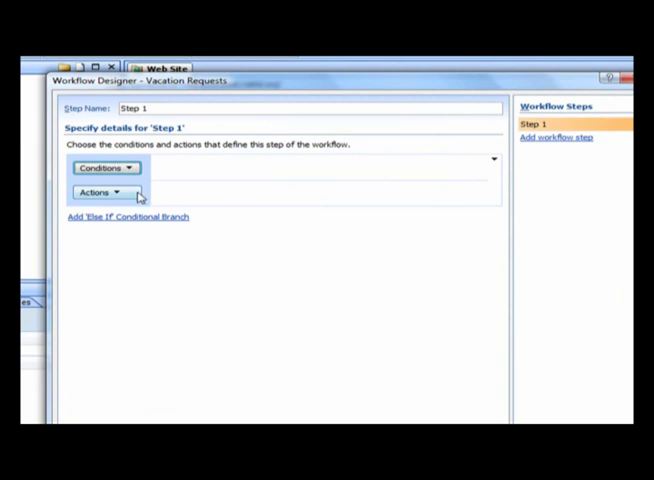
pyautogui.click(96, 192)
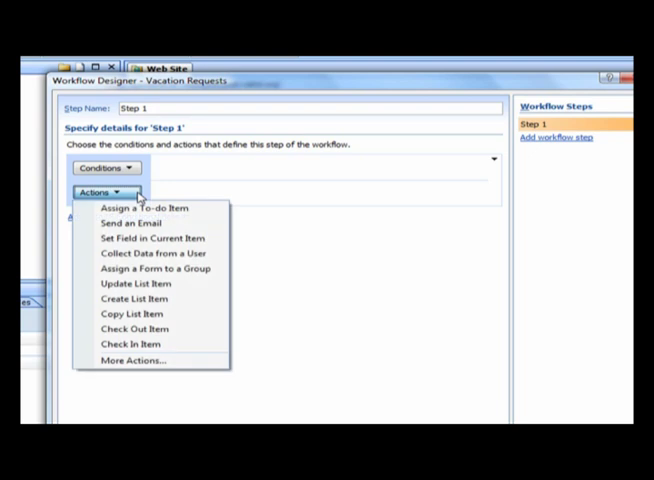
pyautogui.moveTo(144, 208)
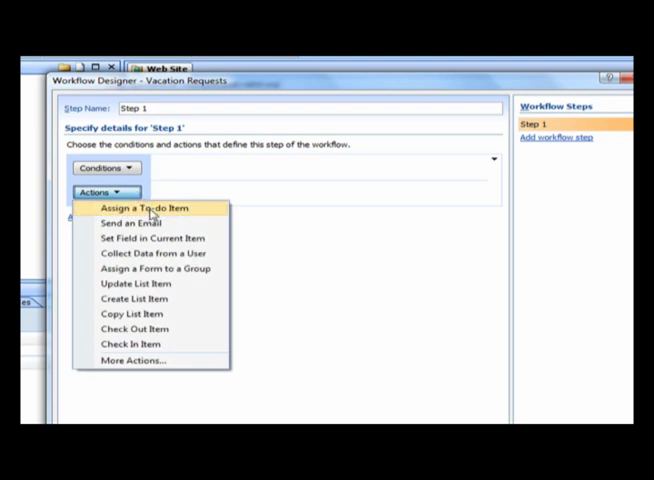
pyautogui.moveTo(130, 222)
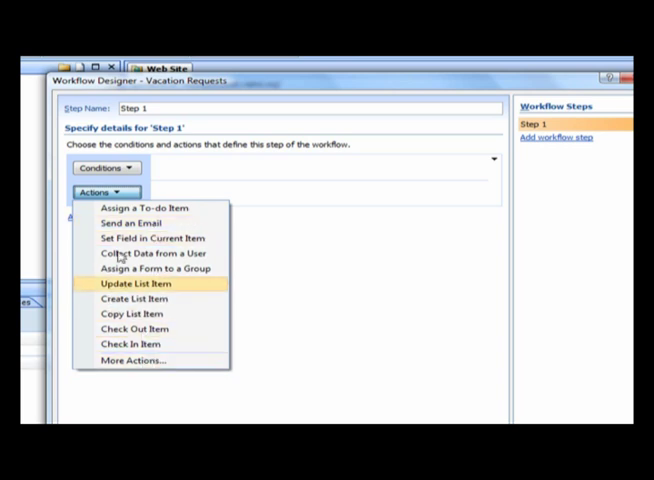
pyautogui.moveTo(144, 208)
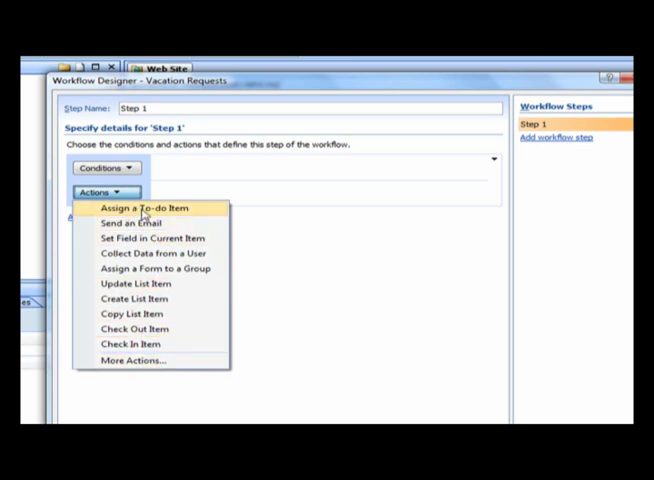
pyautogui.click(144, 208)
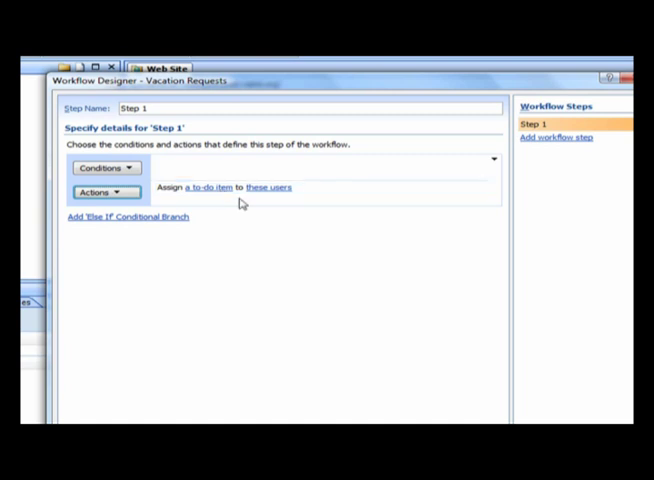
# Open the Select Users picker from the action's 'these users' link.
pyautogui.click(200, 188)
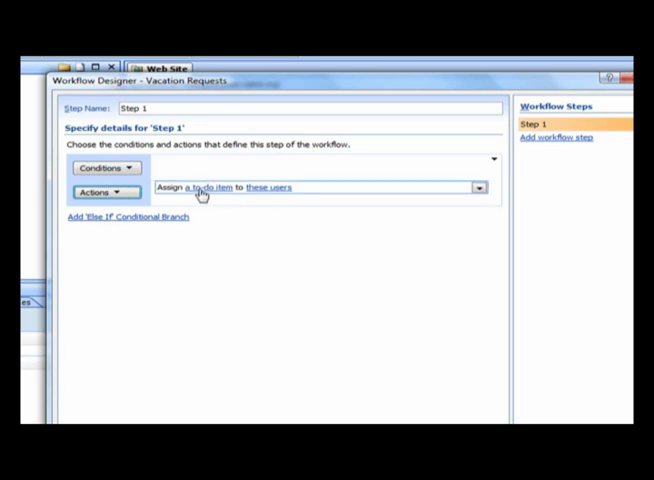
pyautogui.moveTo(210, 192)
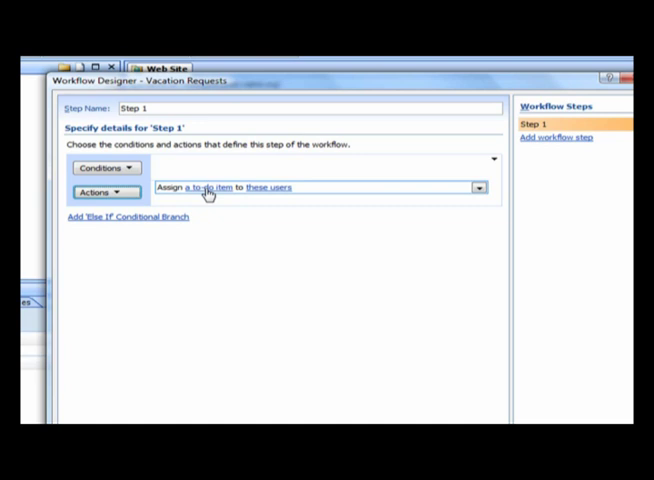
pyautogui.moveTo(252, 192)
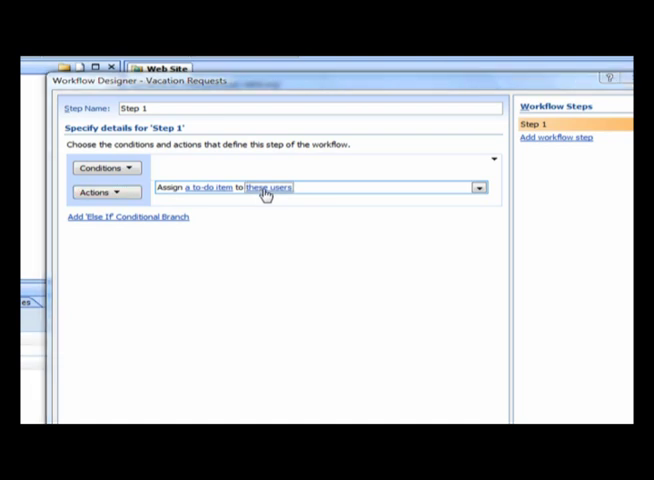
pyautogui.click(266, 188)
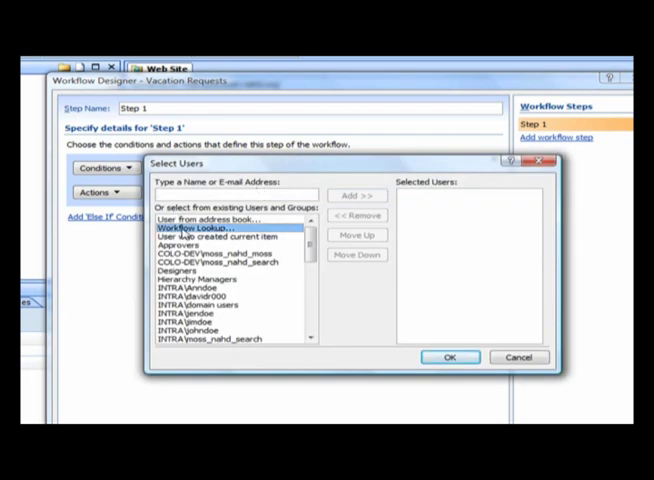
pyautogui.moveTo(356, 194)
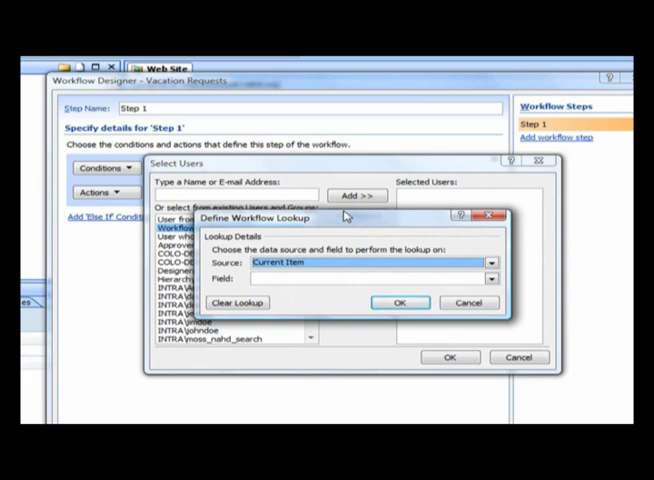
pyautogui.moveTo(344, 244)
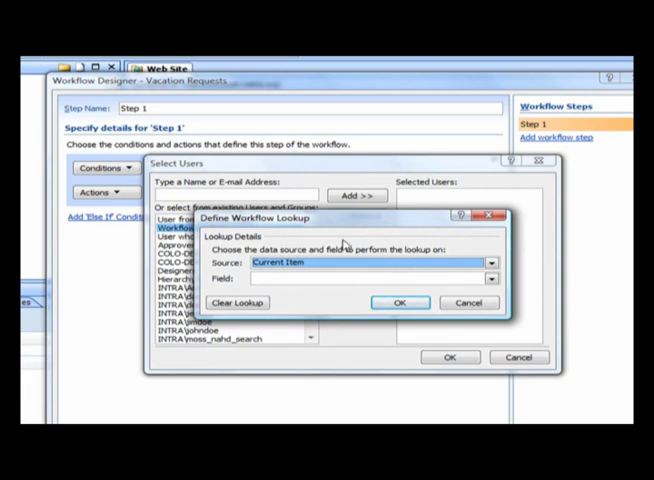
# Add a workflow lookup with source StaffDirectory and field Reports To.
pyautogui.click(492, 264)
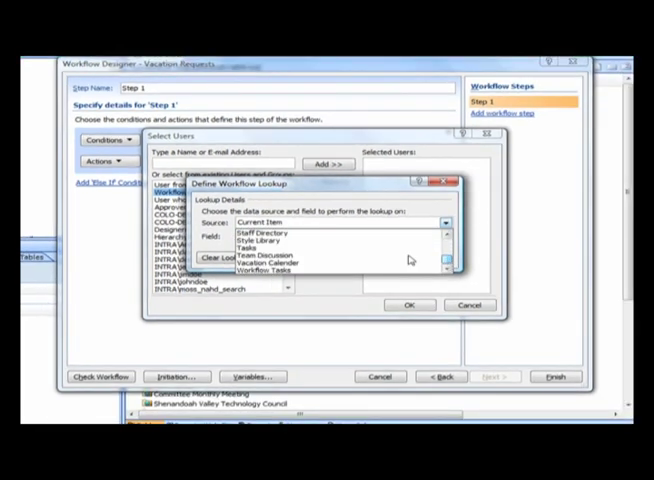
pyautogui.click(260, 232)
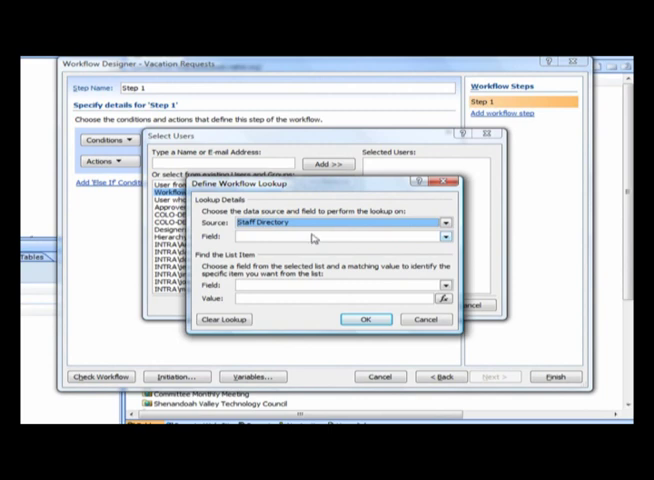
pyautogui.click(444, 236)
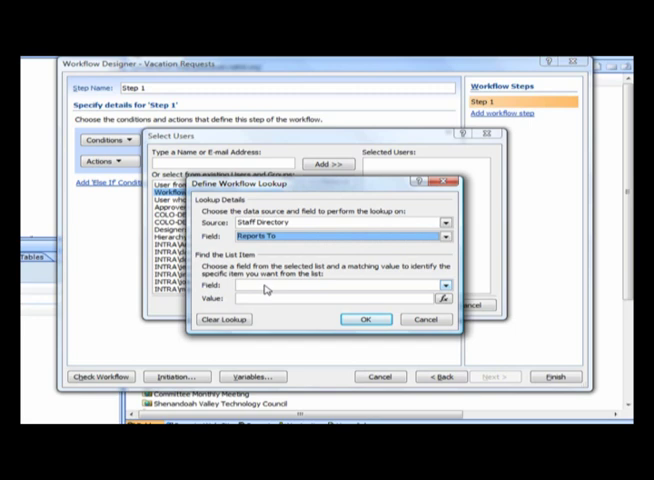
pyautogui.moveTo(266, 290)
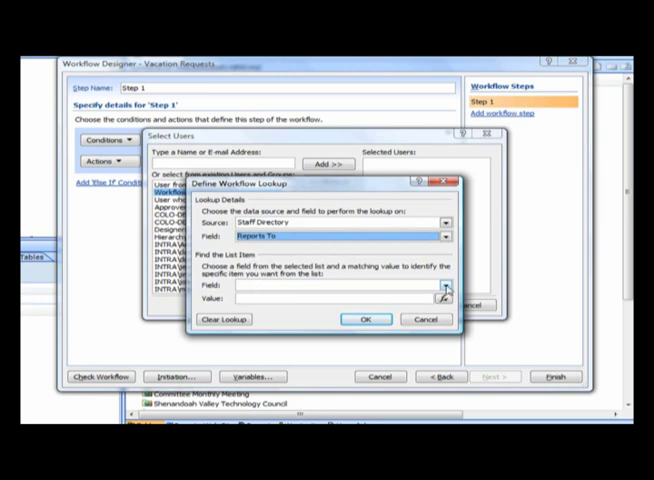
# Match StaffDirectory:User against the current item's Created By value.
pyautogui.click(444, 290)
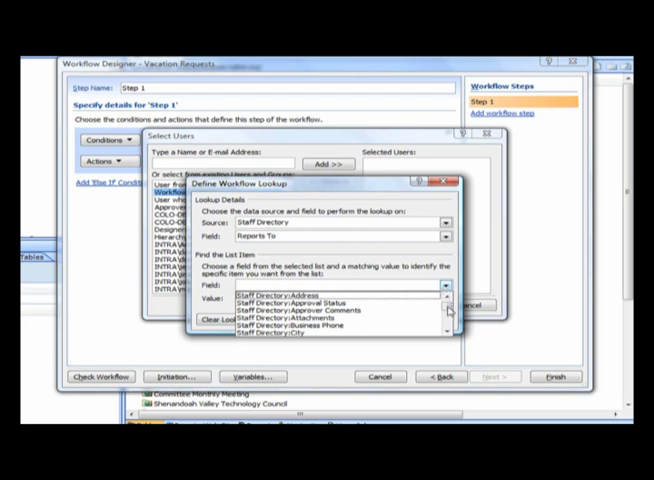
pyautogui.scroll(-3)
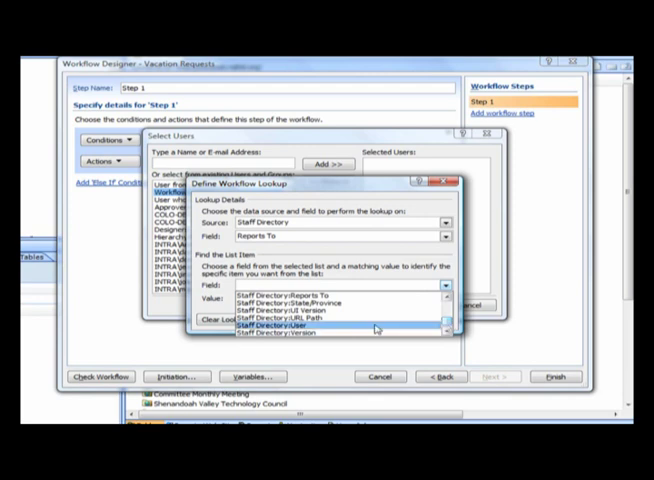
pyautogui.click(338, 324)
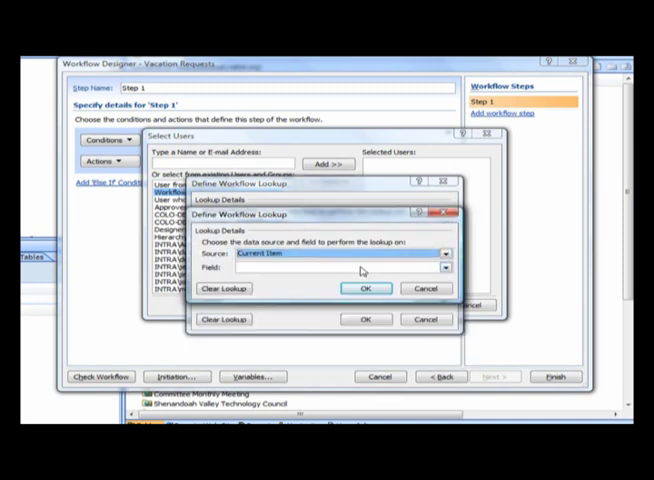
pyautogui.click(444, 268)
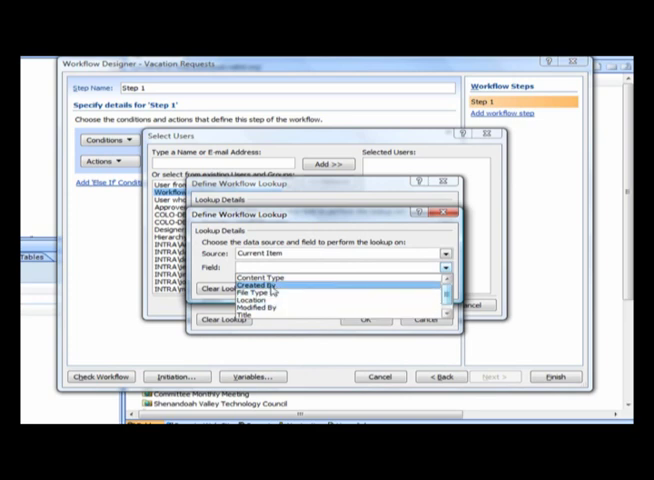
pyautogui.click(268, 284)
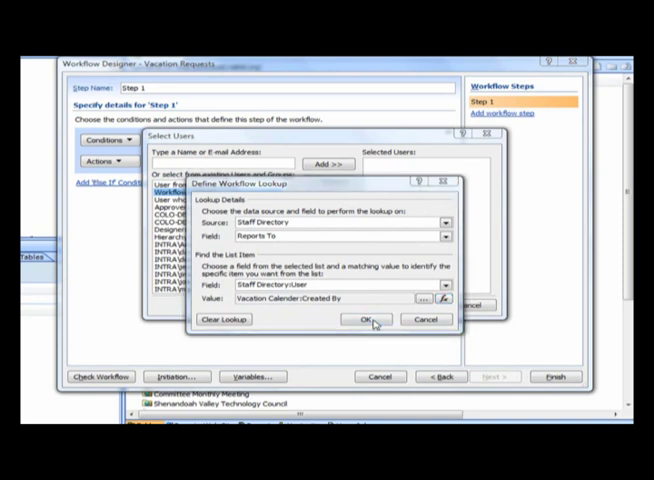
# Confirm the lookup and accept the multiple-values warning.
pyautogui.click(366, 320)
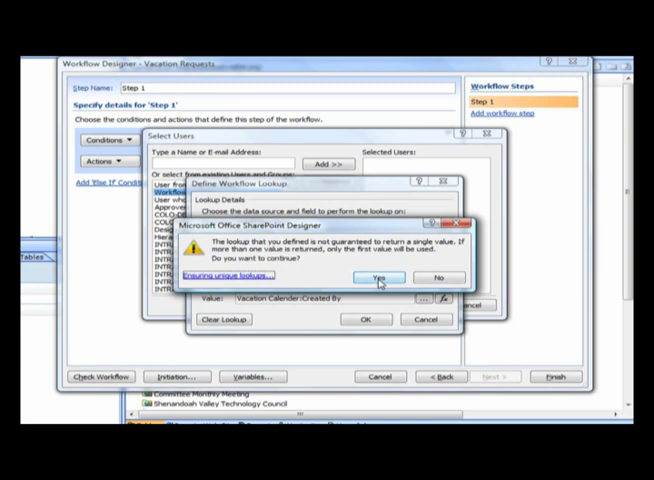
pyautogui.click(378, 276)
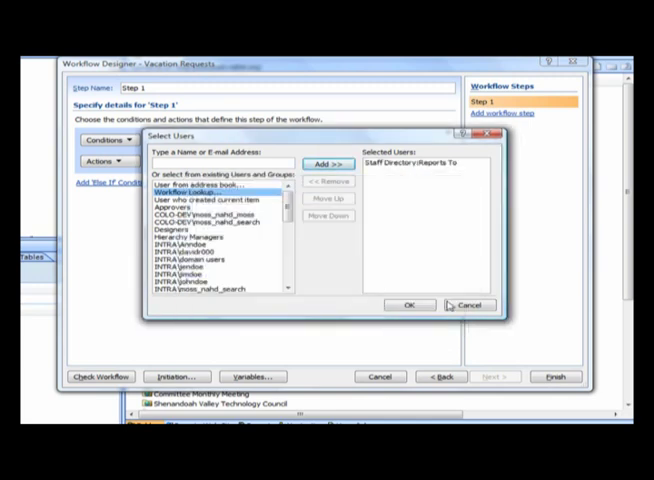
# Confirm Reports To as the assignee in Select Users.
pyautogui.click(408, 304)
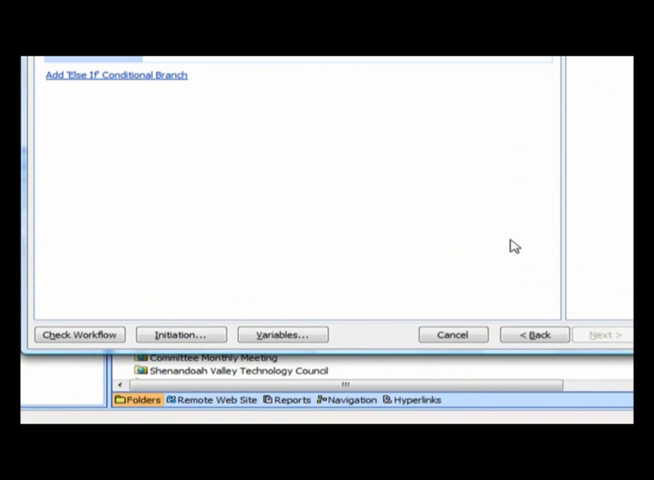
pyautogui.moveTo(108, 384)
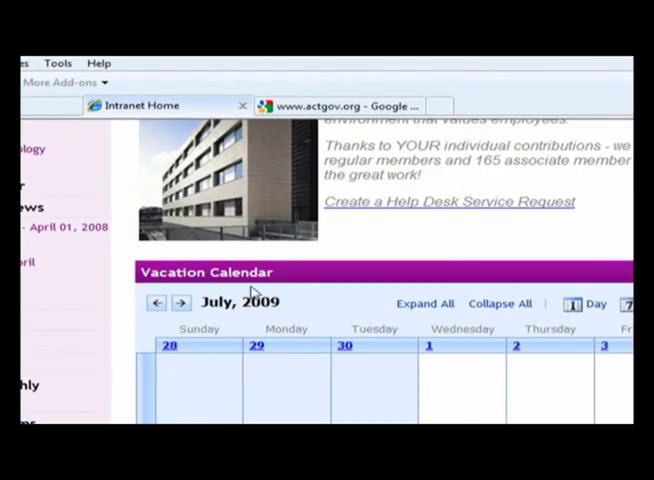
pyautogui.moveTo(204, 270)
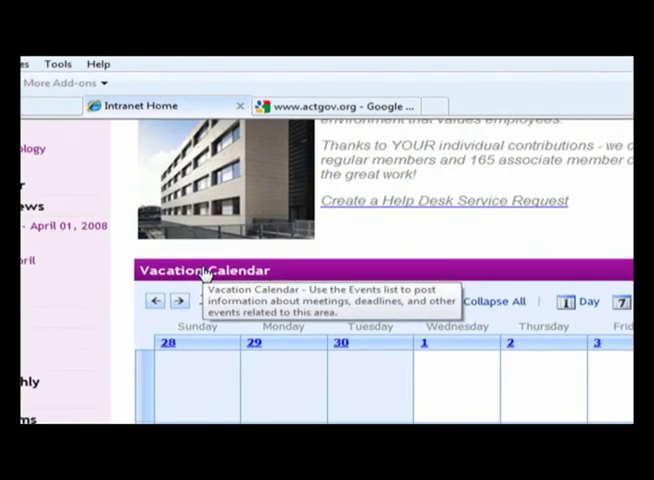